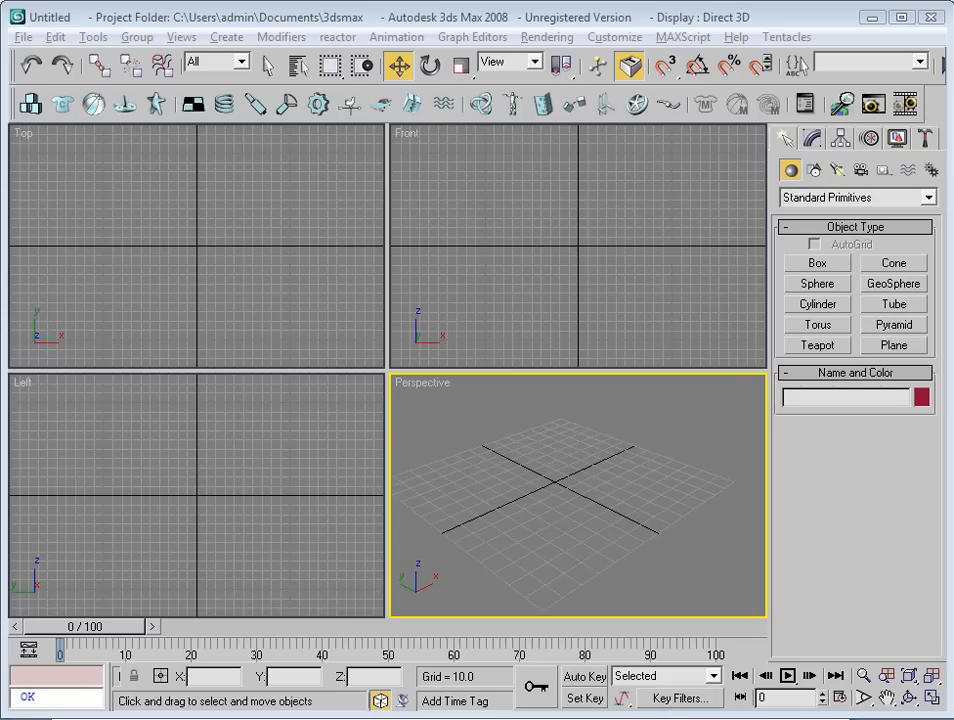
mouse_move(872, 544)
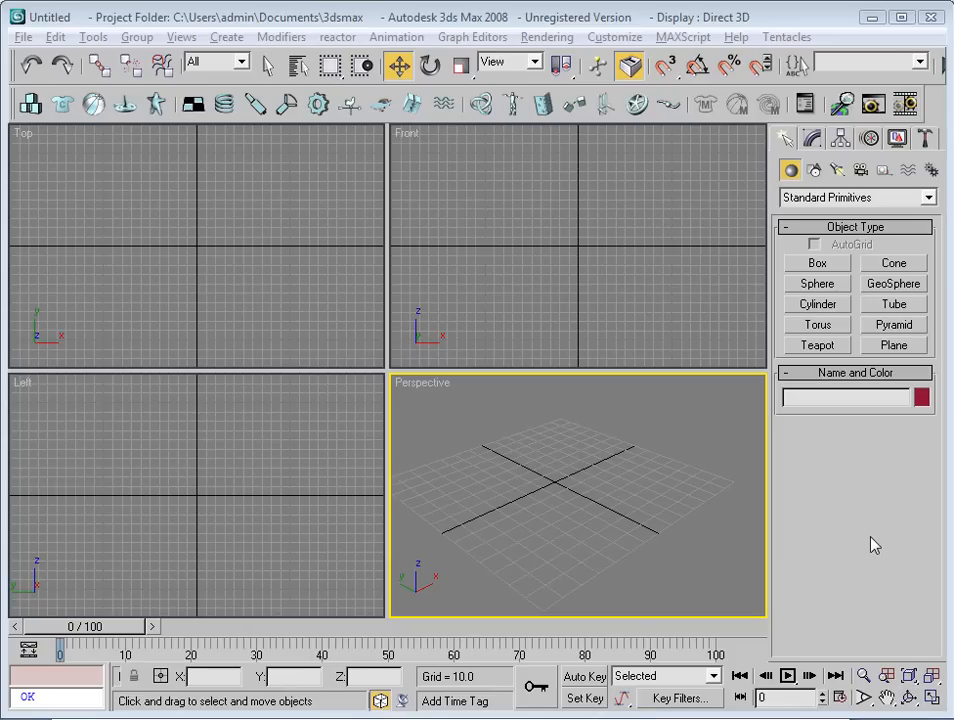
mouse_move(848, 340)
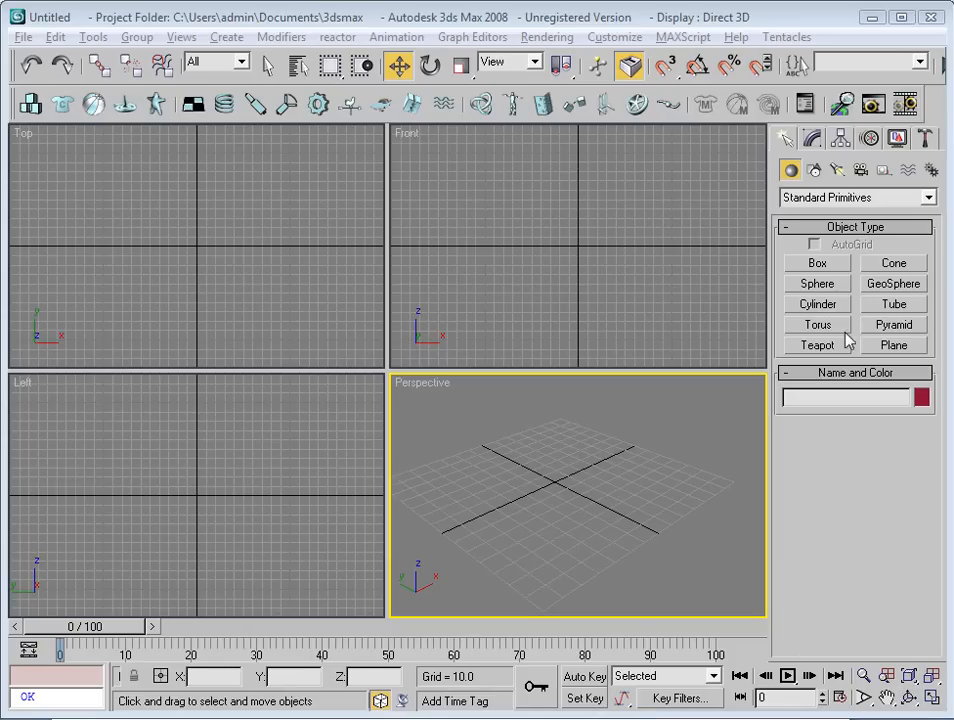
Step: Create Sphere01 at the scene centre and lift it above the ground grid
left_click(816, 284)
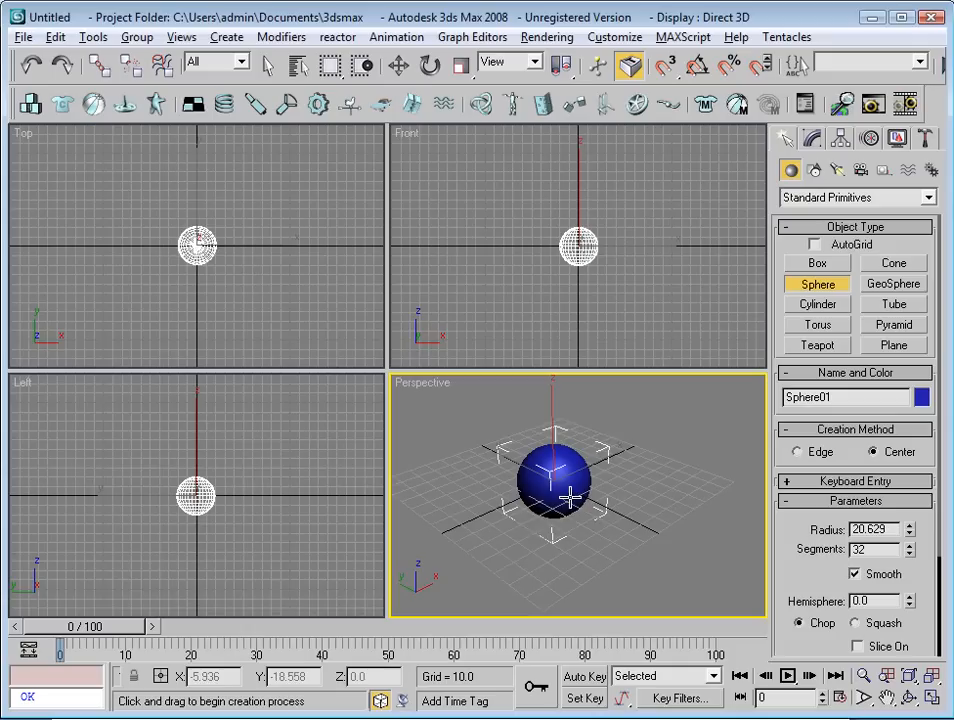
left_click(398, 64)
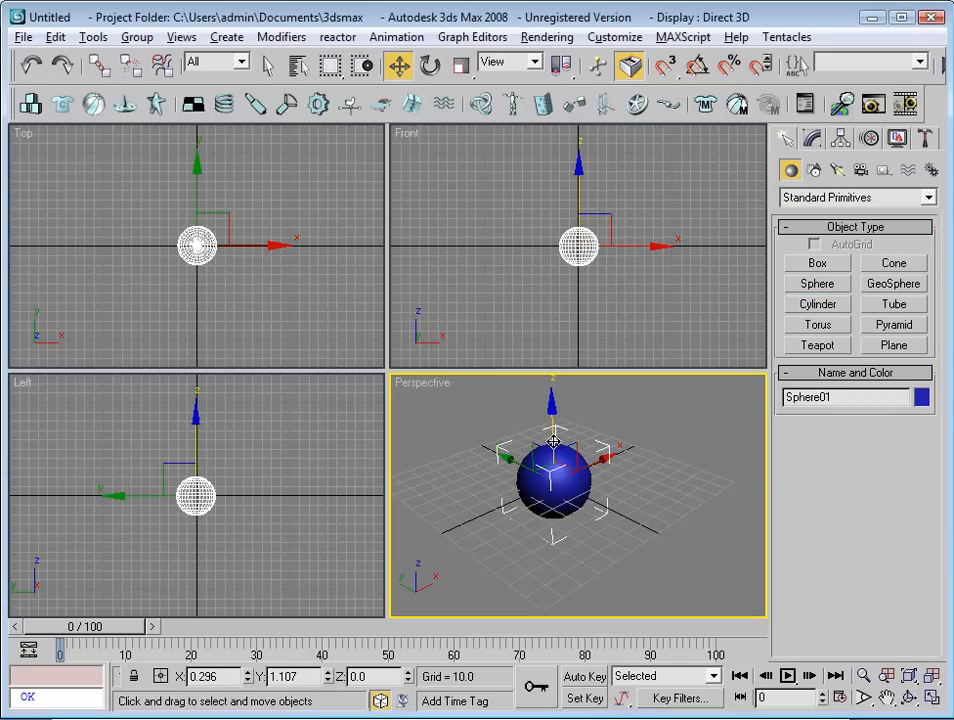
mouse_move(584, 396)
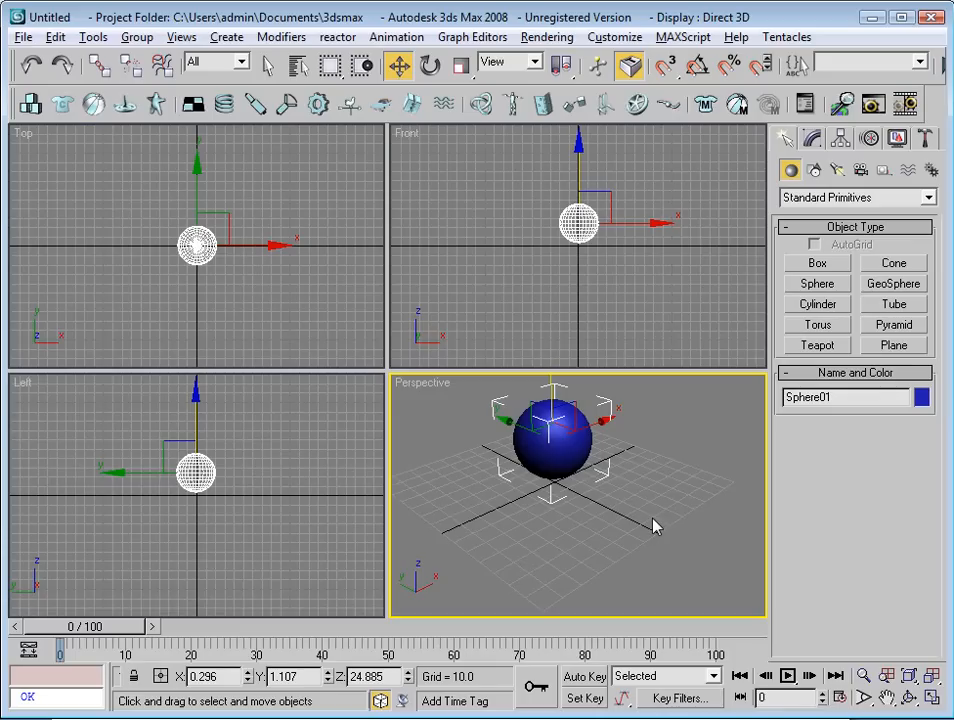
mouse_move(928, 138)
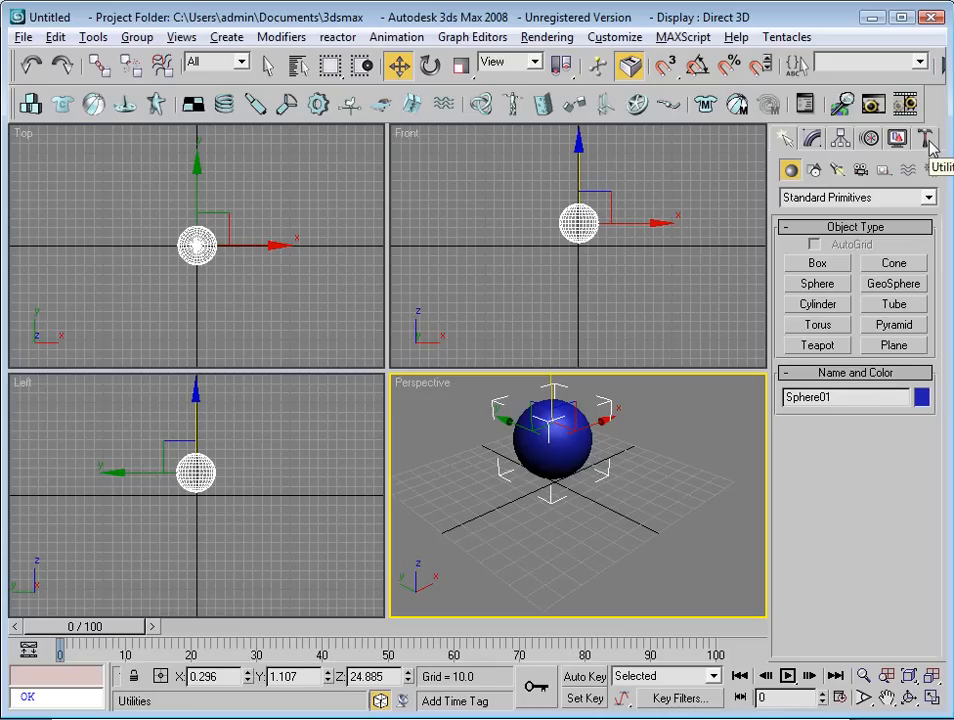
Step: Show the PhysX Control Panel rollout from the Utilities list
left_click(928, 138)
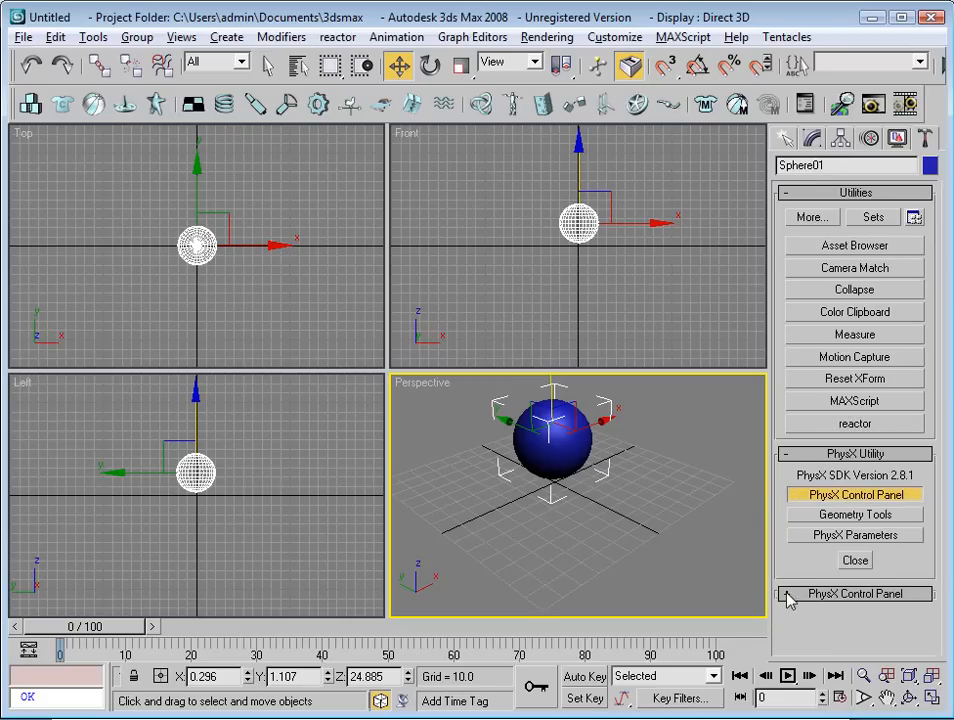
left_click(854, 592)
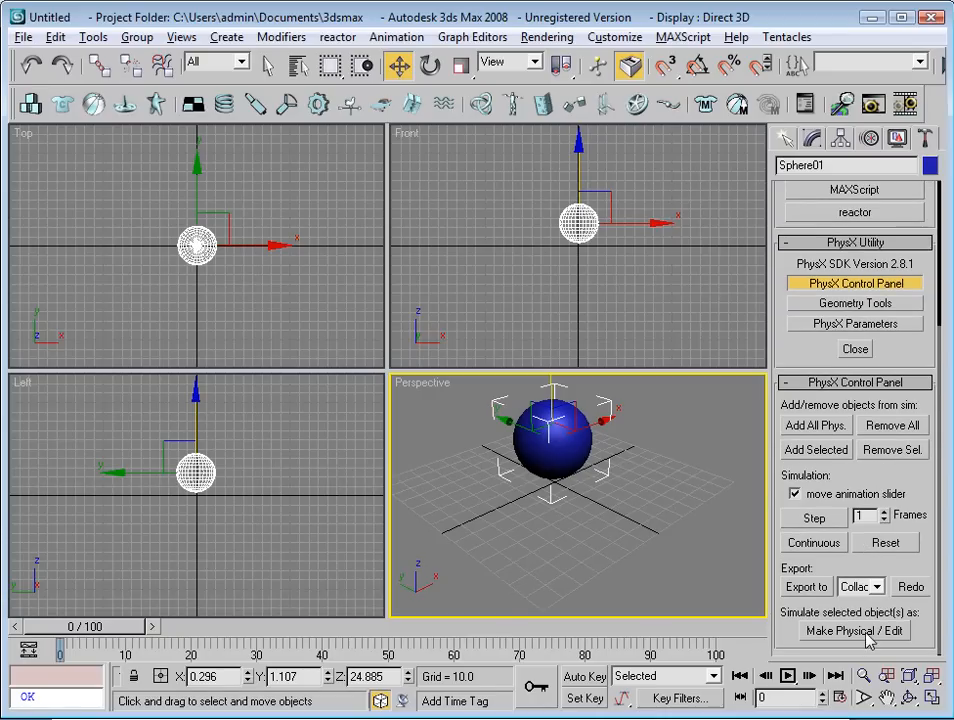
Step: Set Sphere01 to simulate as a Dynamic RigidBody
left_click(854, 630)
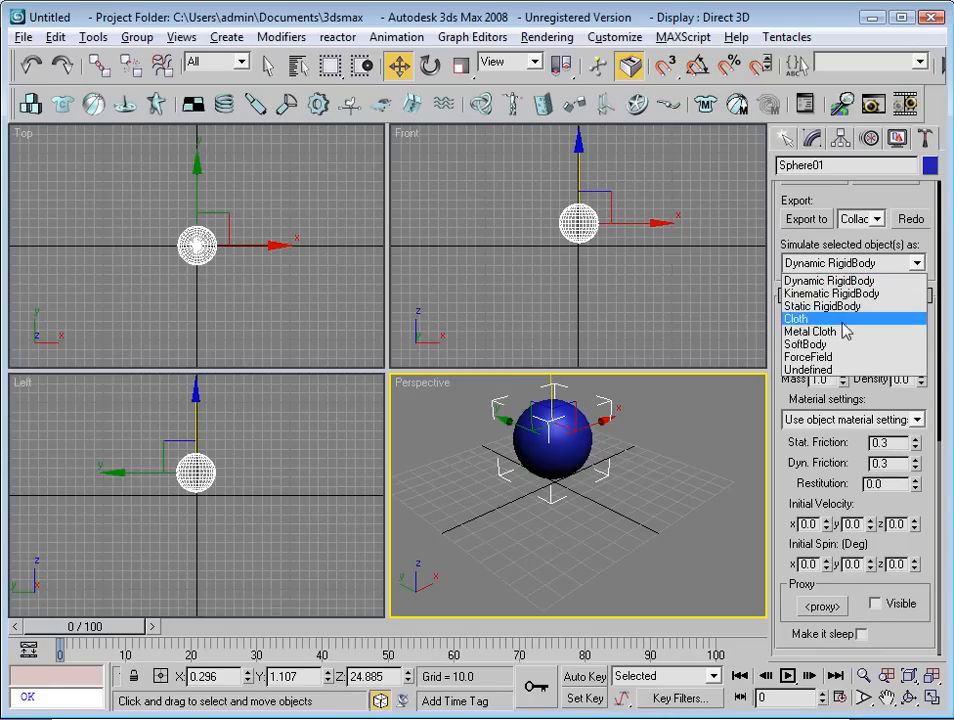
left_click(828, 280)
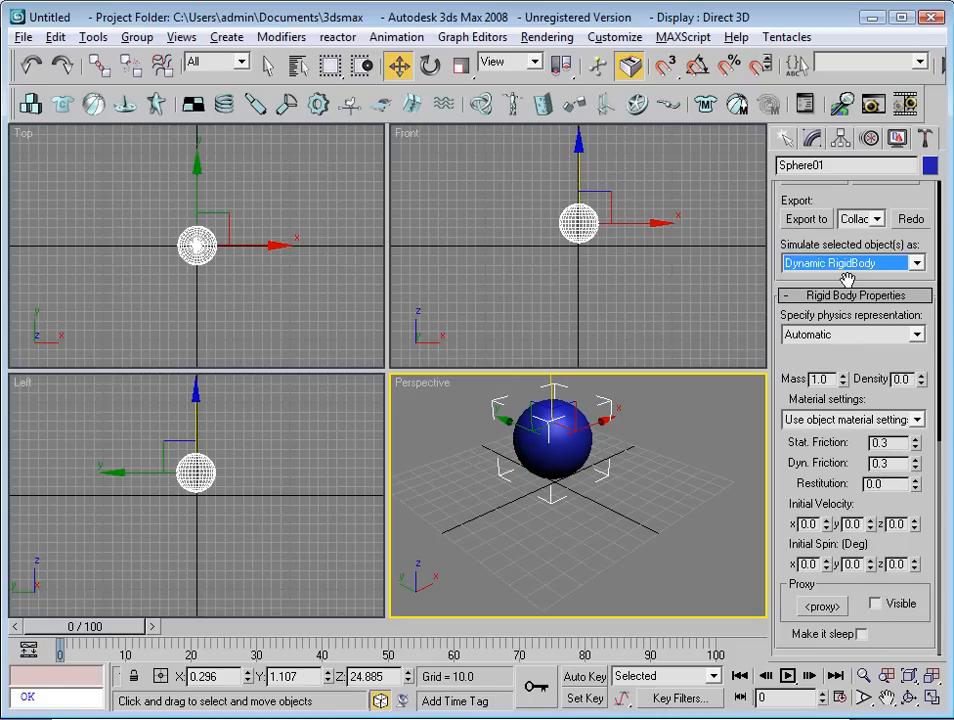
mouse_move(844, 390)
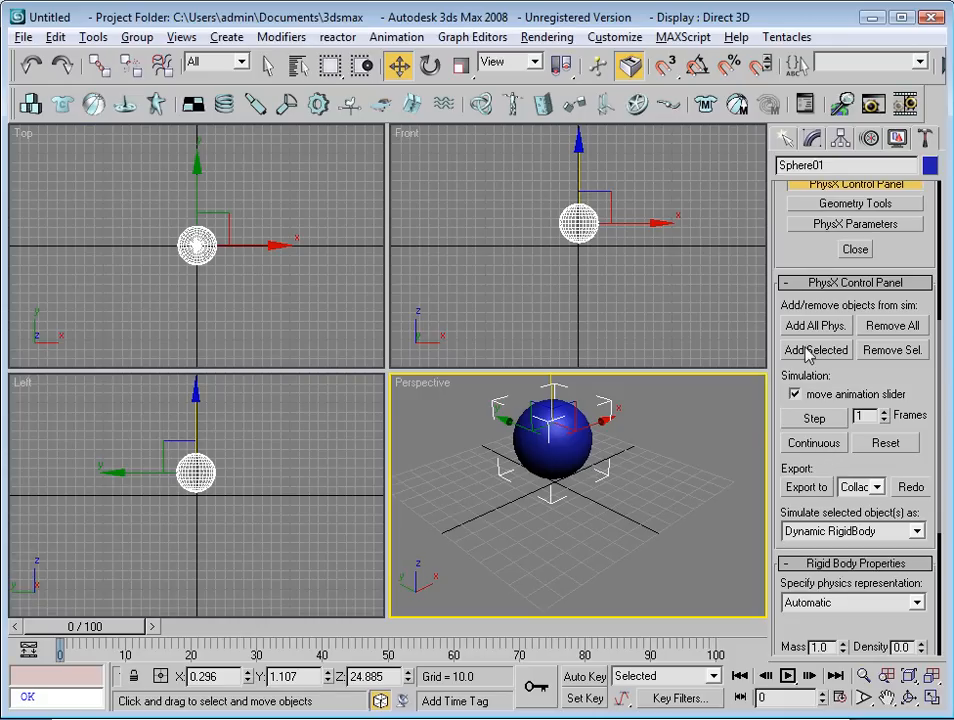
mouse_move(816, 348)
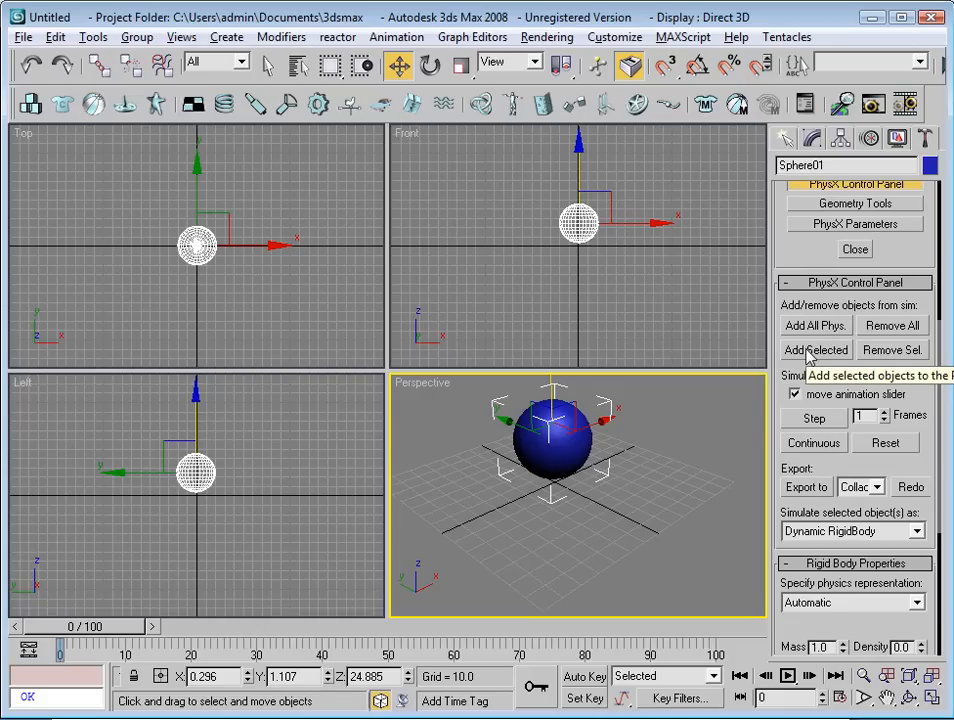
Step: Add Sphere01 to the PhysX simulation and choose Collada as the export format
left_click(816, 350)
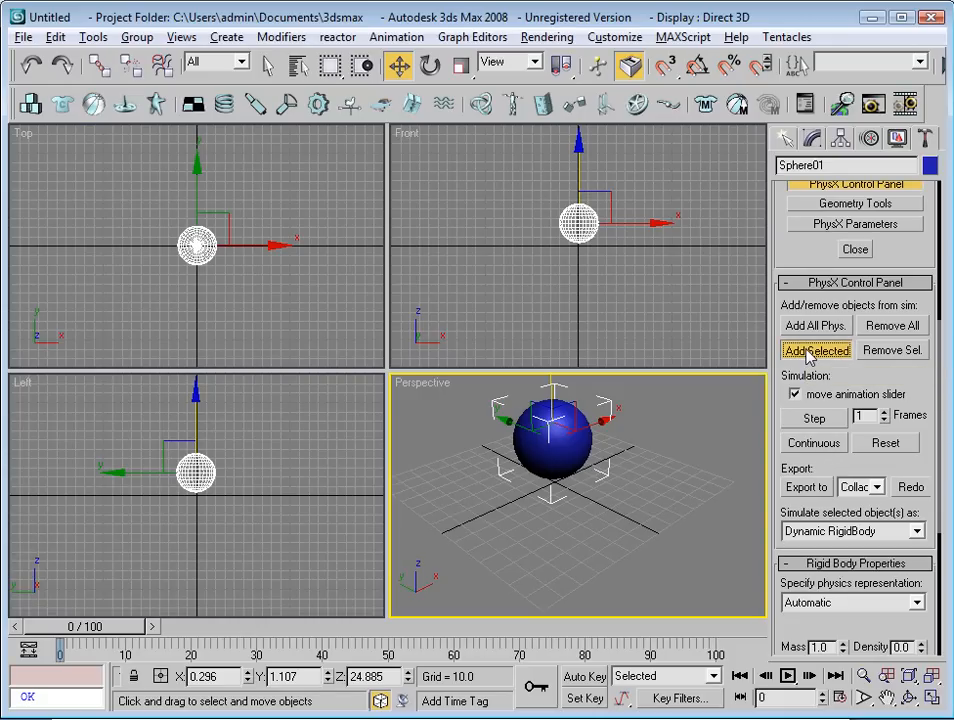
left_click(816, 350)
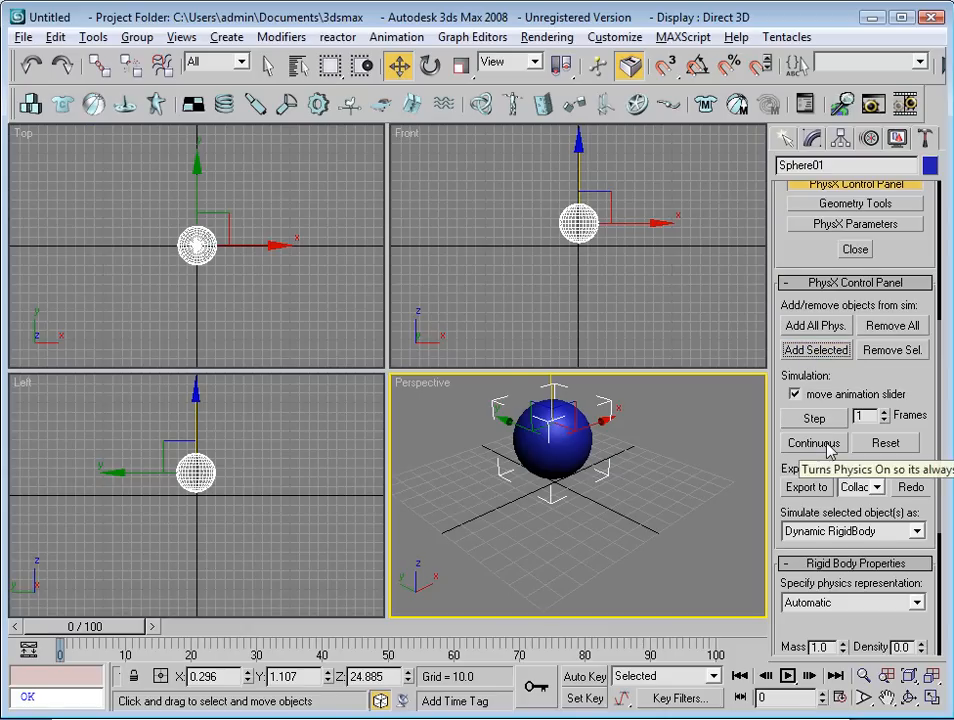
left_click(812, 444)
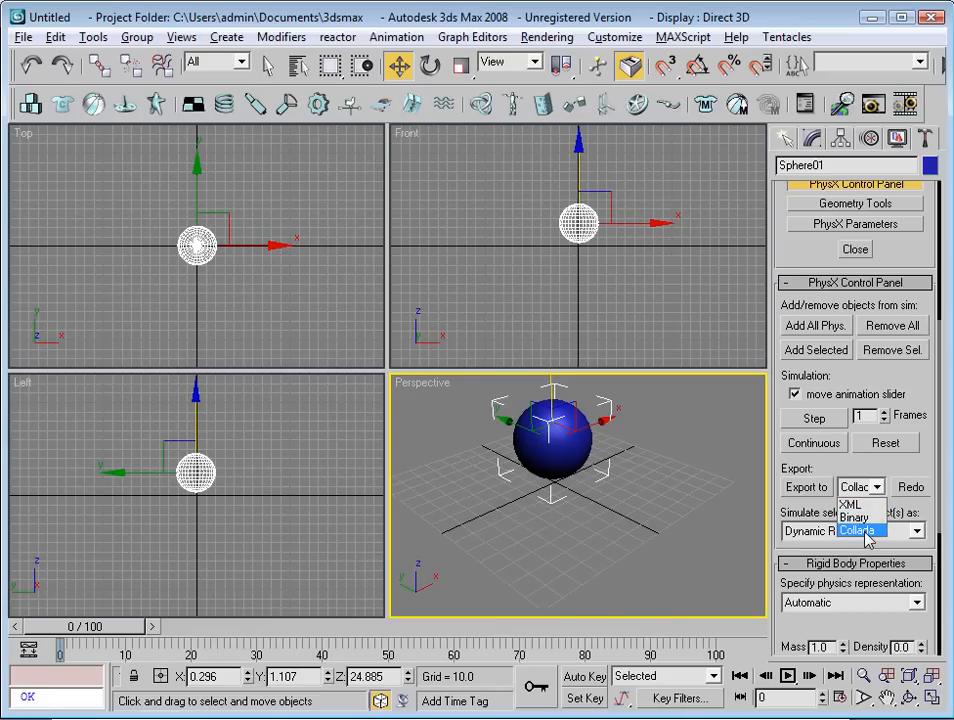
left_click(858, 486)
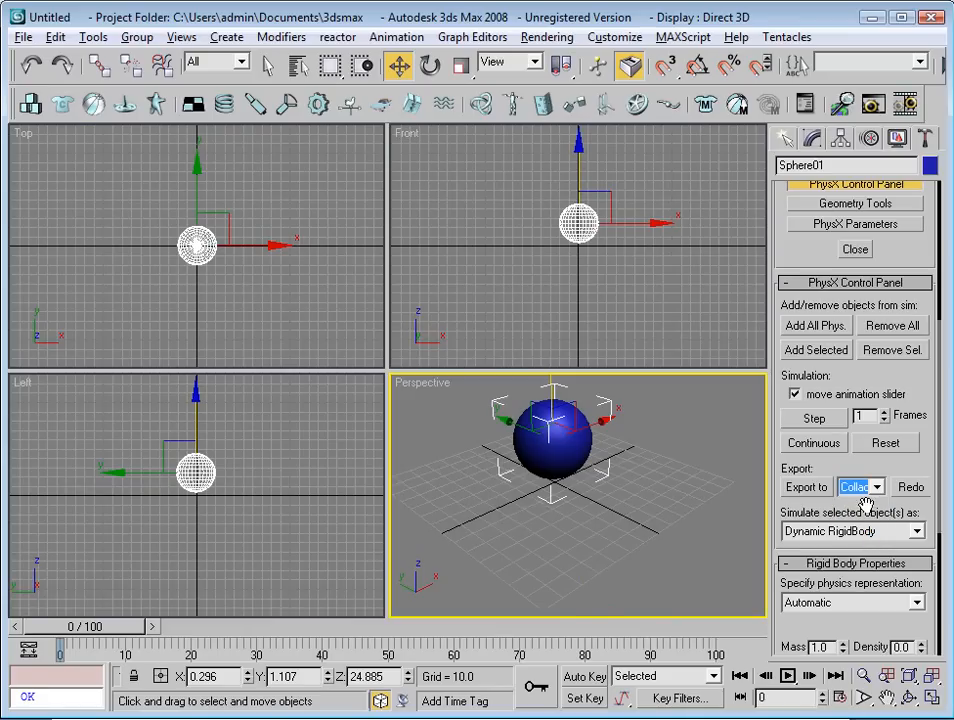
mouse_move(828, 536)
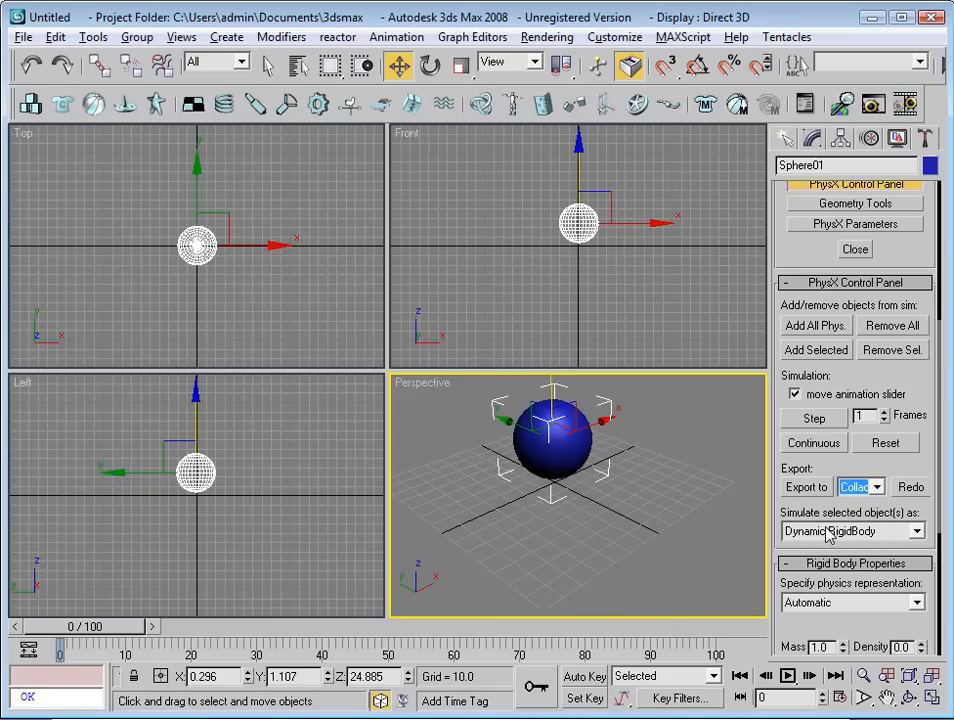